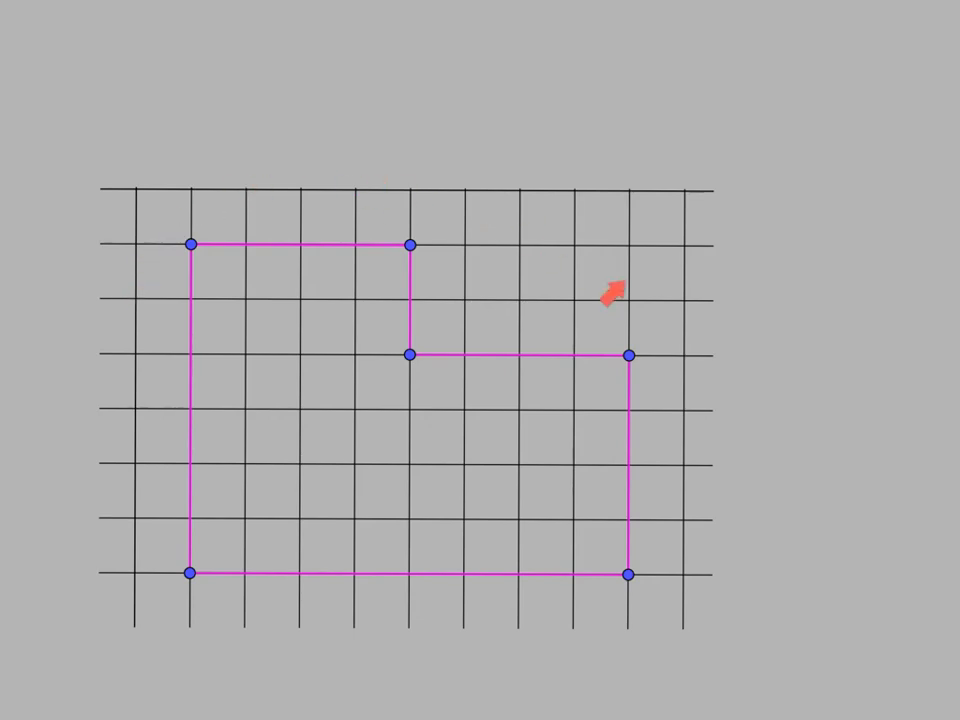
mouse_move(480, 560)
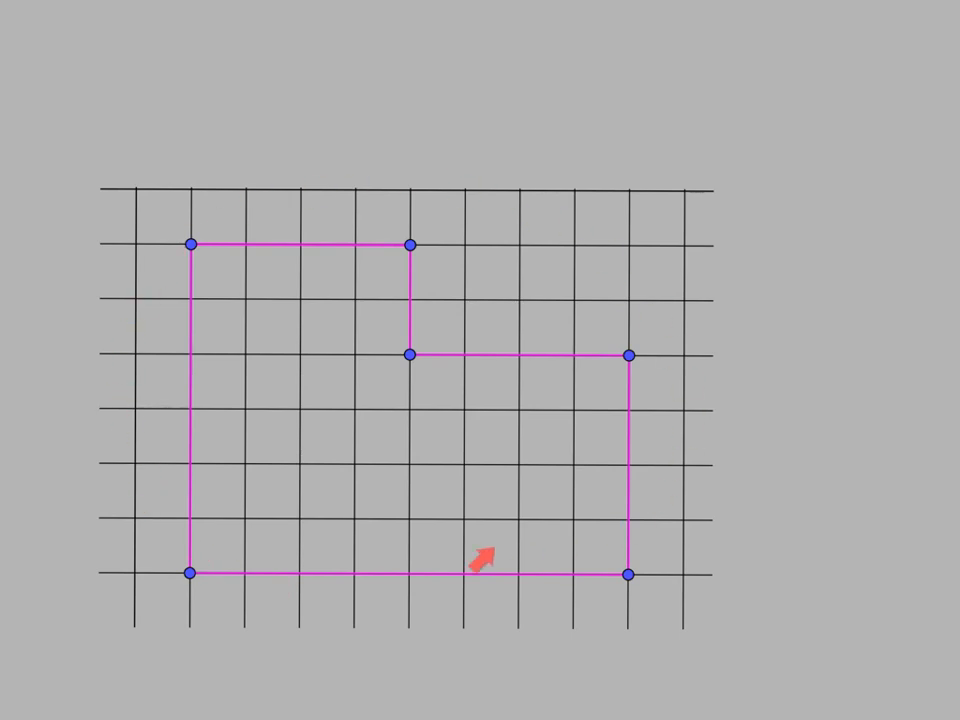
mouse_move(158, 472)
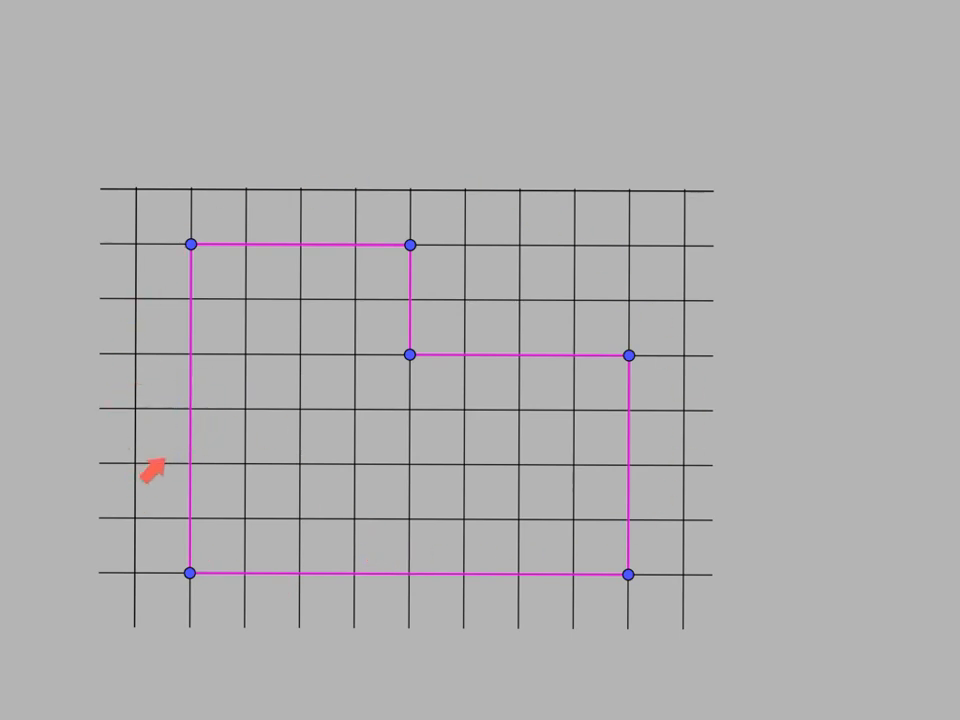
mouse_move(205, 270)
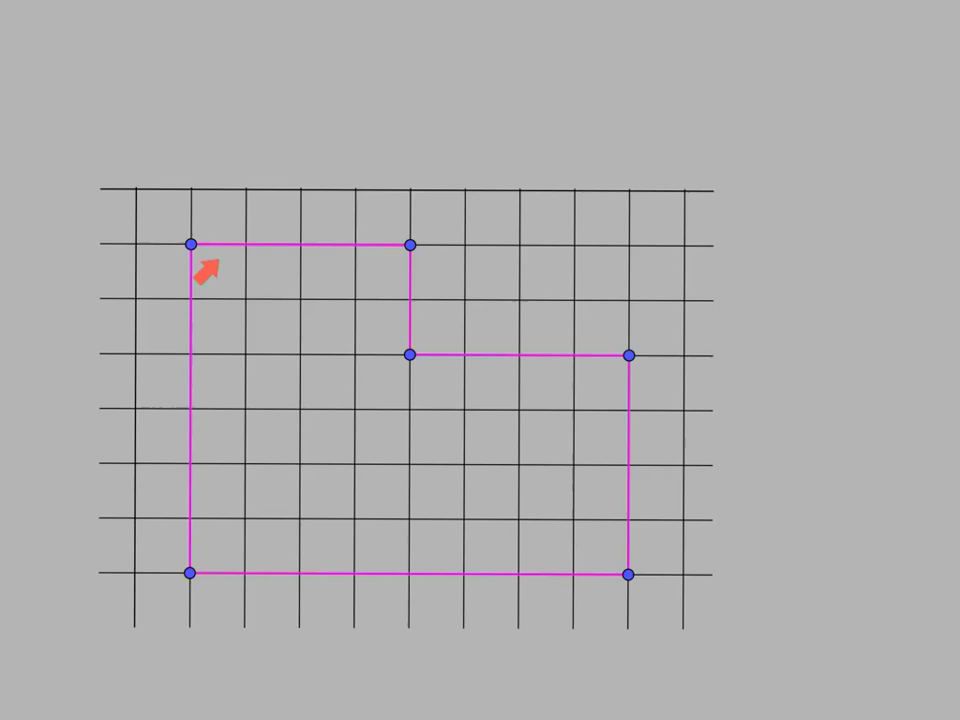
mouse_move(268, 337)
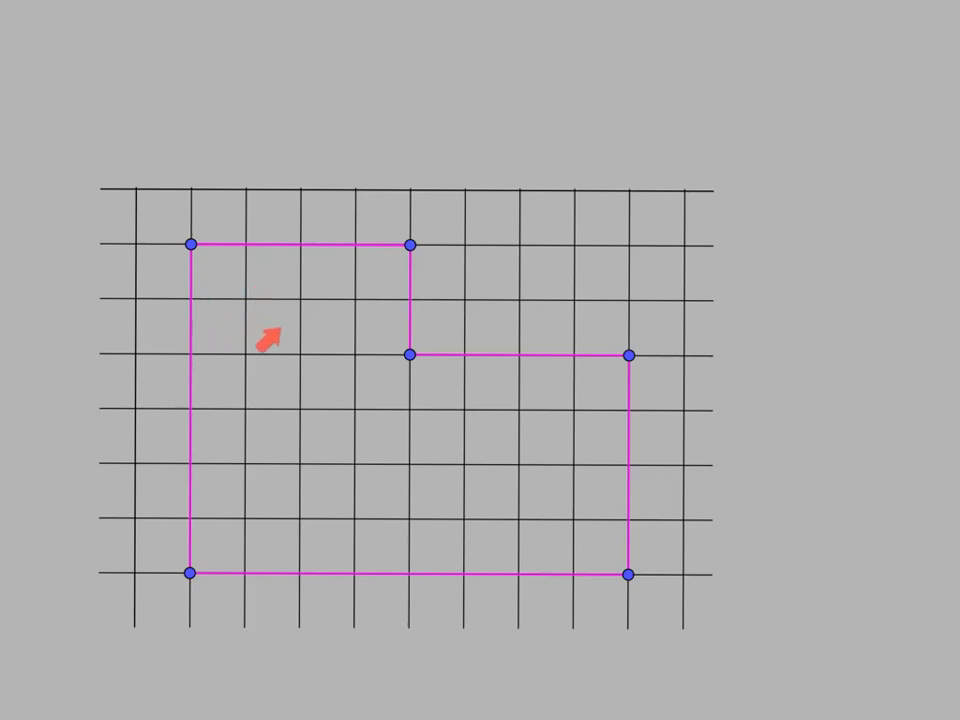
mouse_move(385, 270)
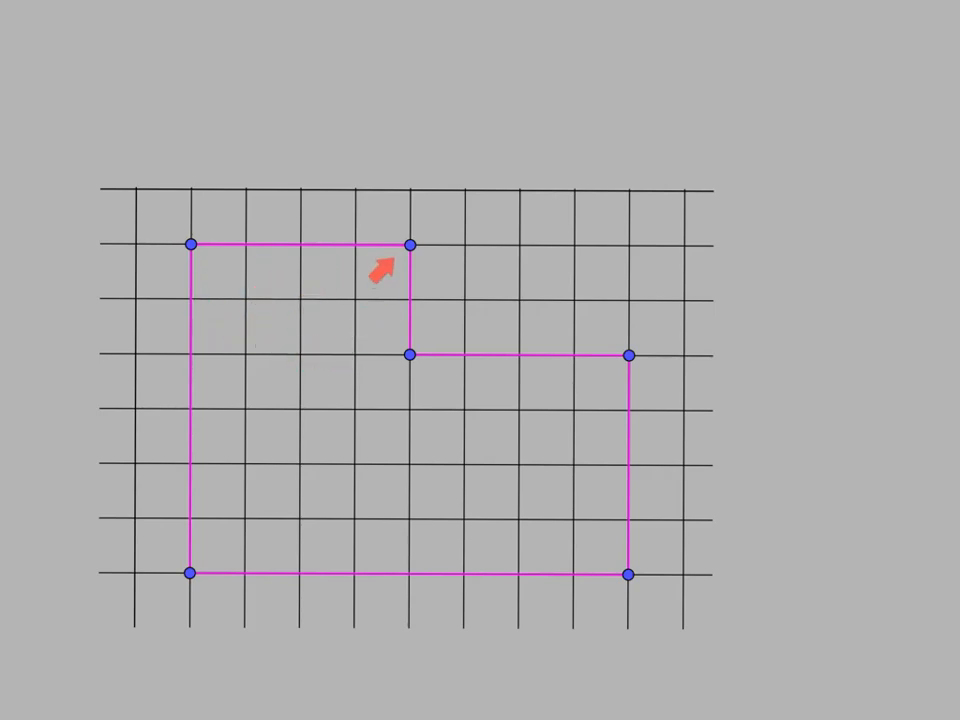
mouse_move(262, 340)
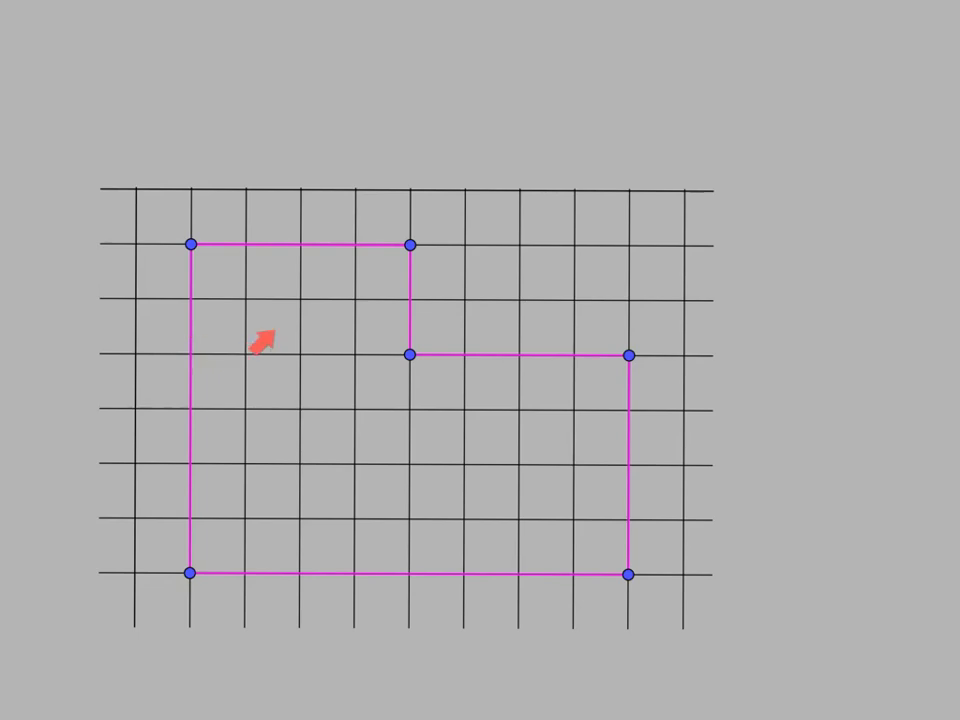
mouse_move(345, 360)
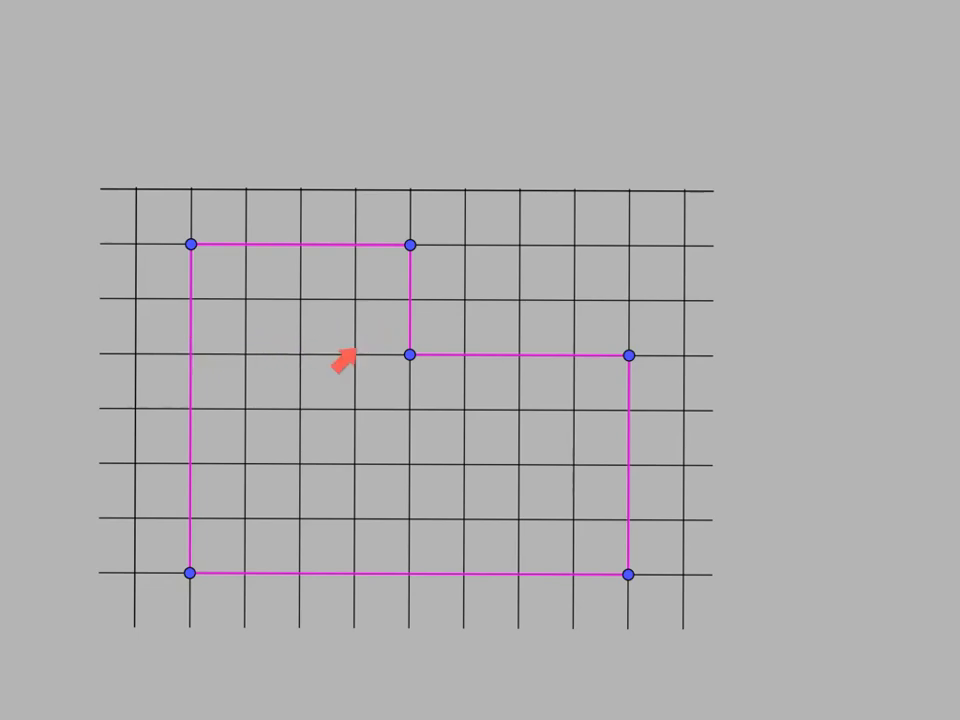
mouse_move(368, 385)
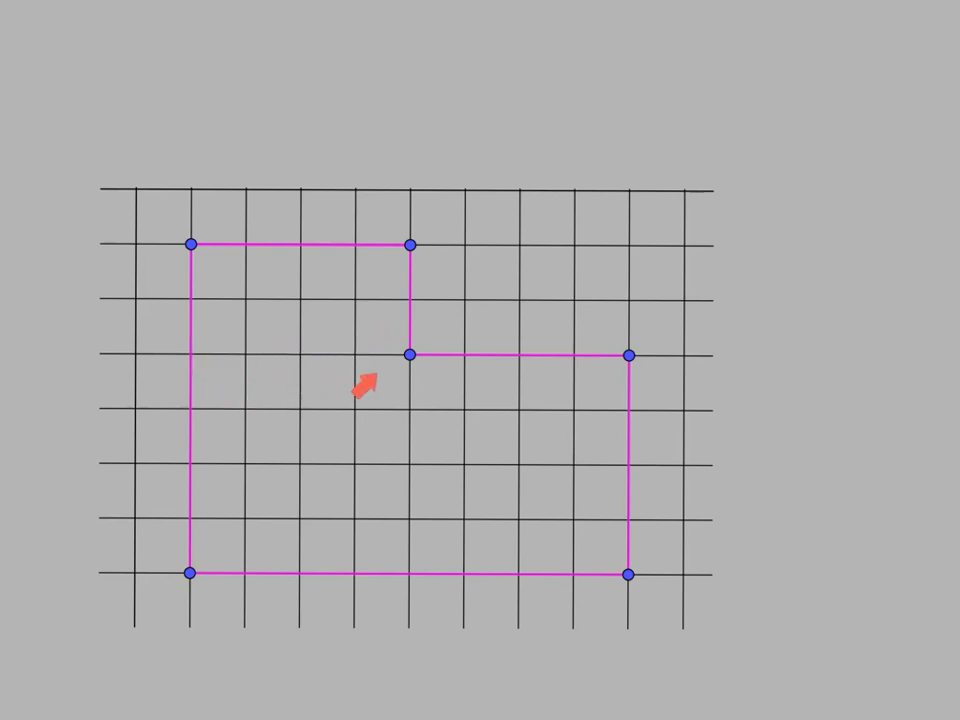
mouse_move(595, 380)
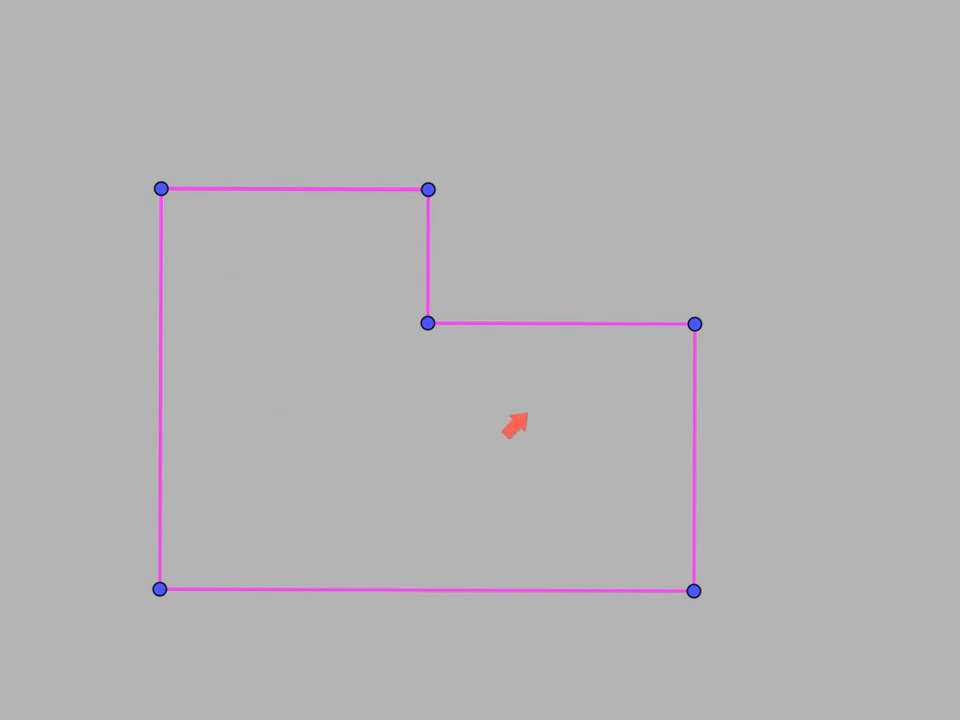
mouse_move(262, 475)
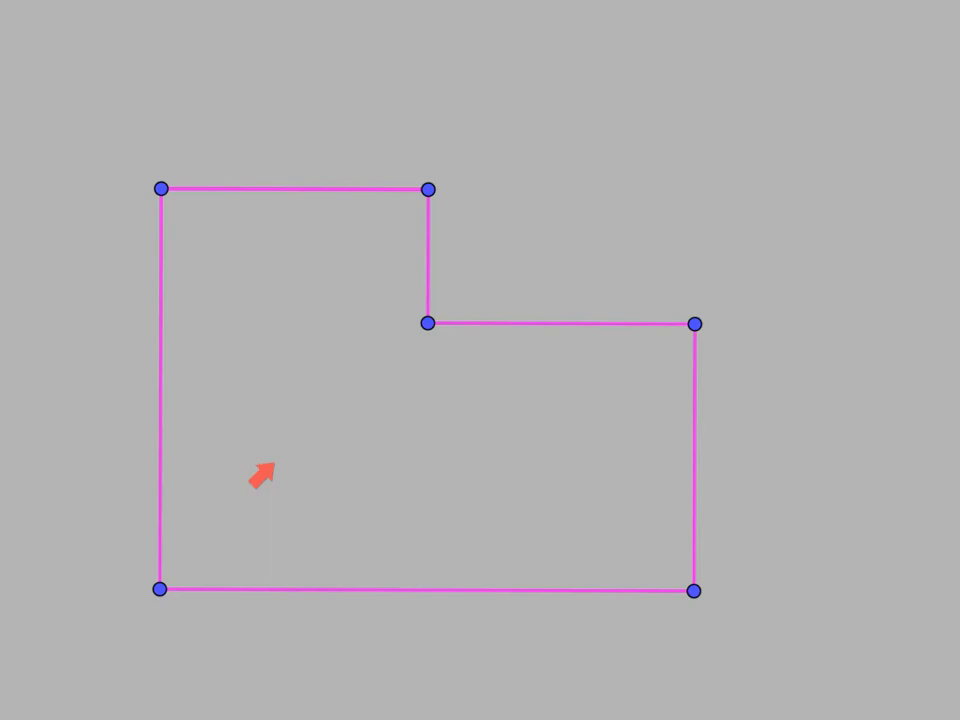
mouse_move(520, 390)
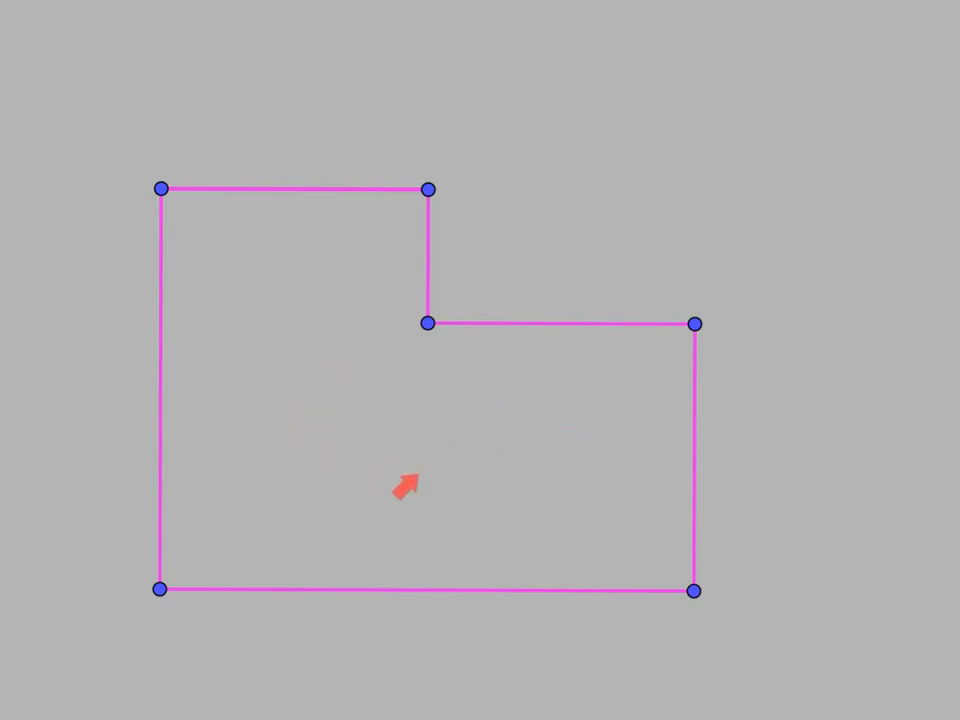
mouse_move(262, 325)
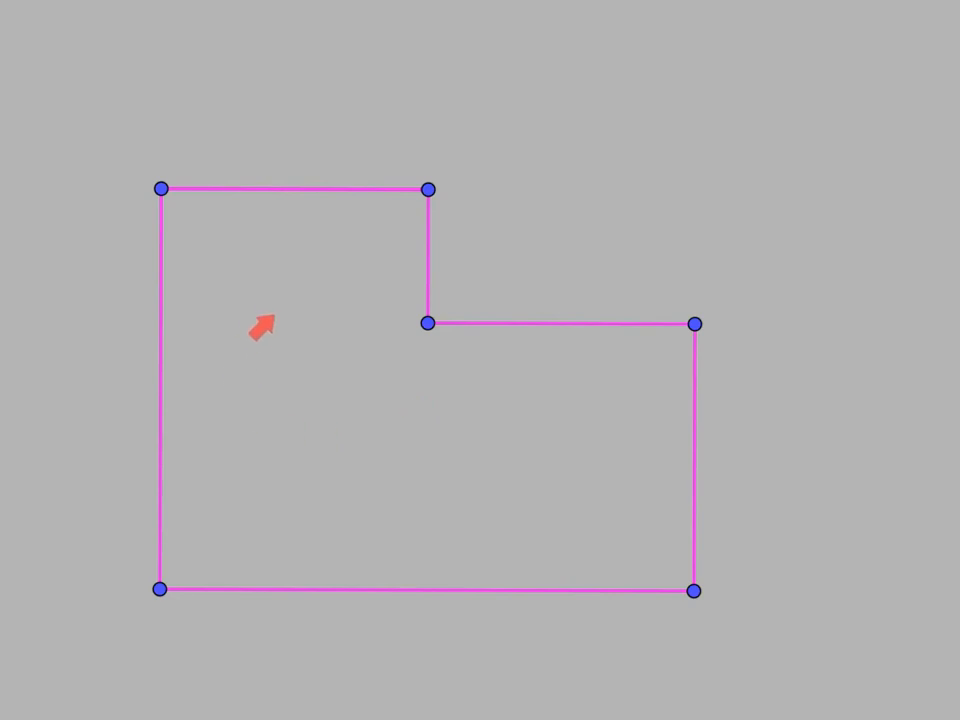
mouse_move(262, 295)
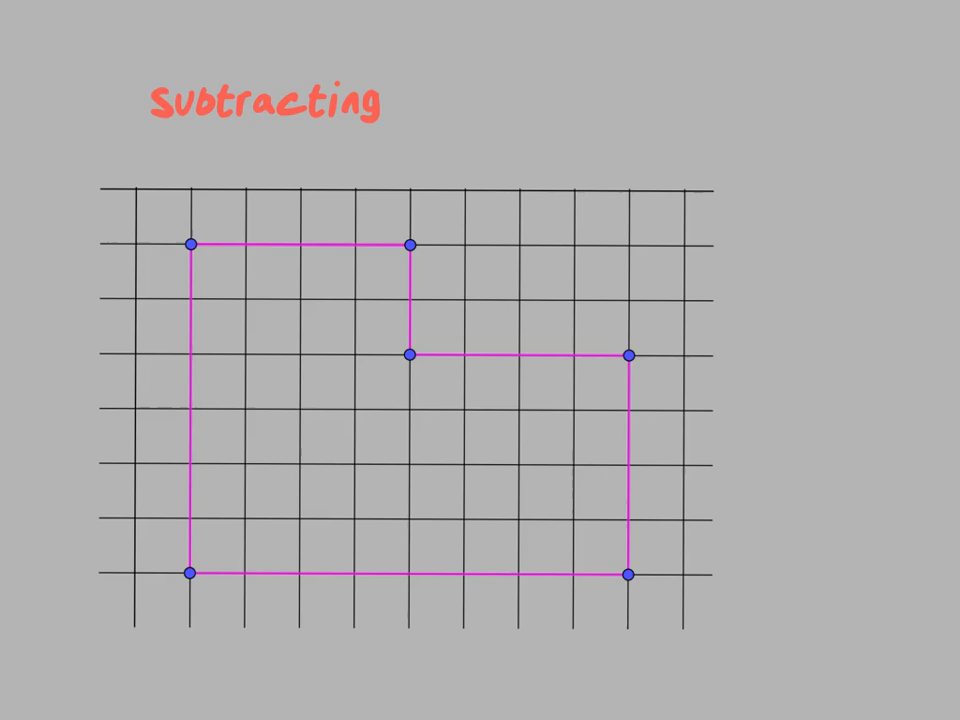
mouse_move(238, 143)
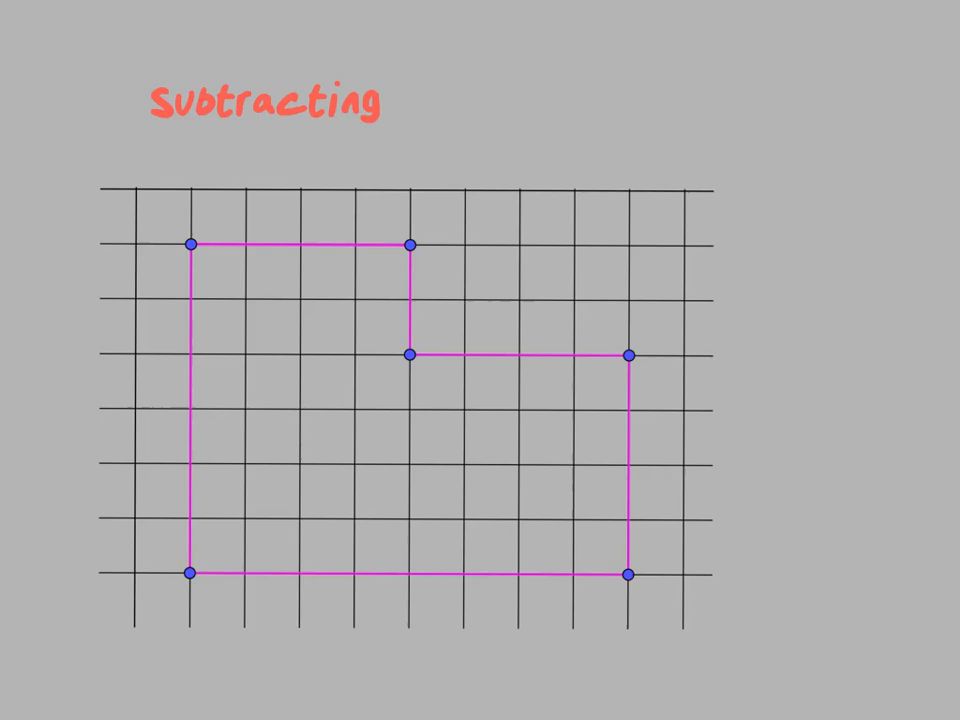
left_click_drag(190, 245, 190, 575)
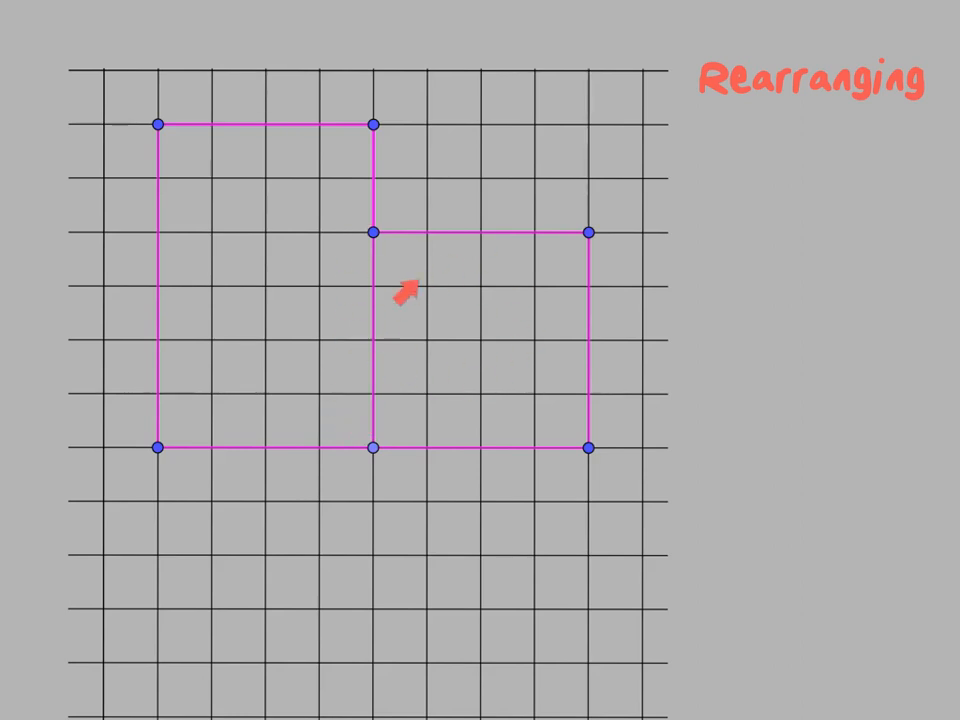
mouse_move(565, 405)
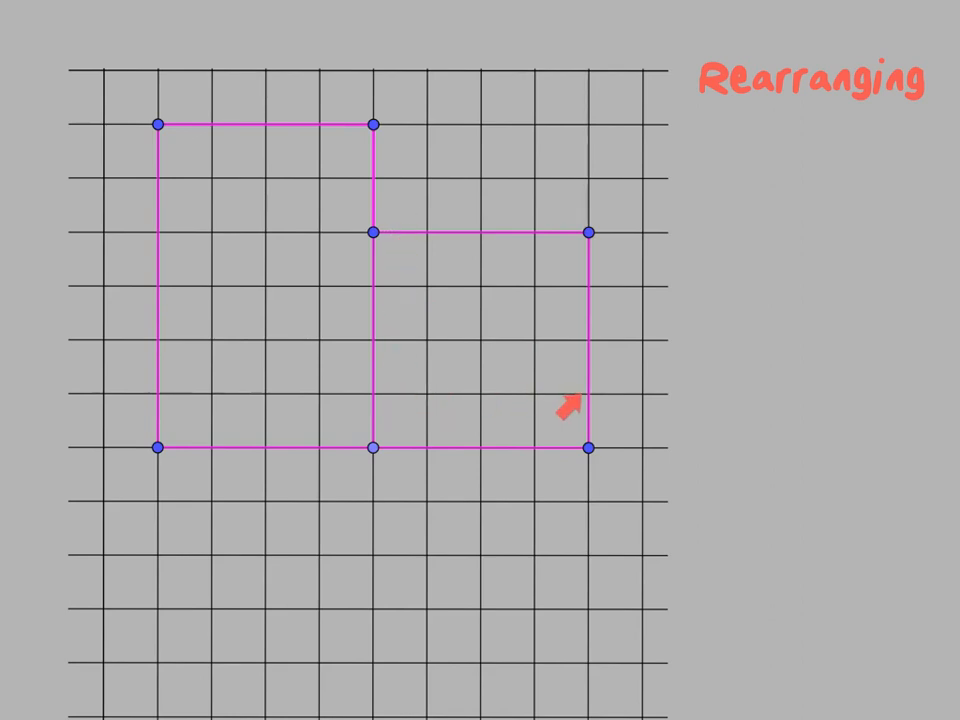
mouse_move(283, 588)
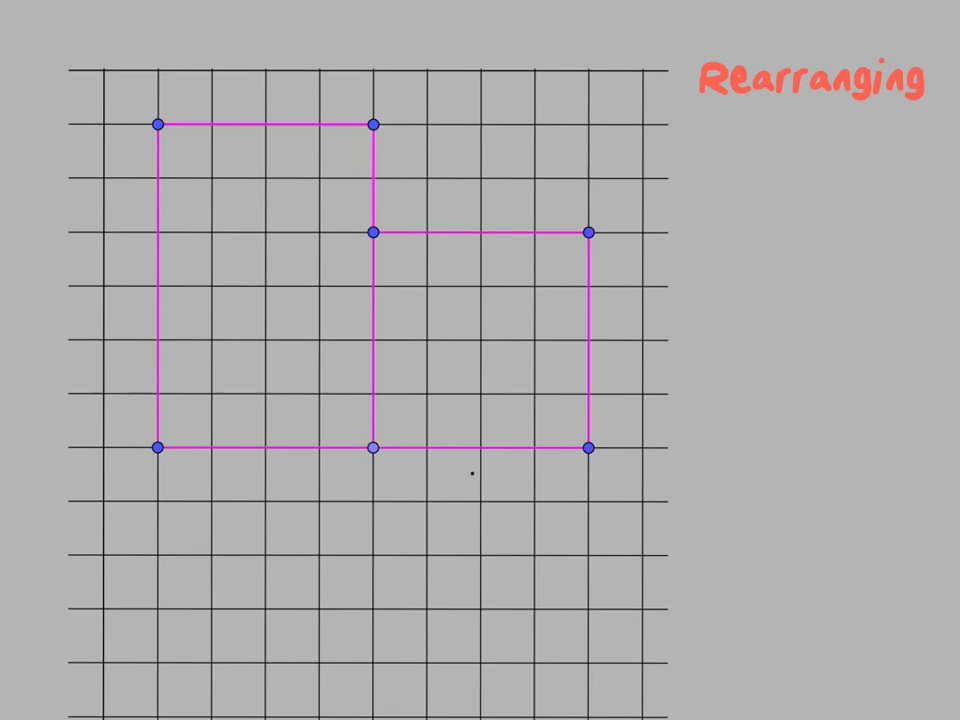
Draw an arrow from the right rectangle down toward a new spot below the left one
left_click_drag(470, 490, 390, 600)
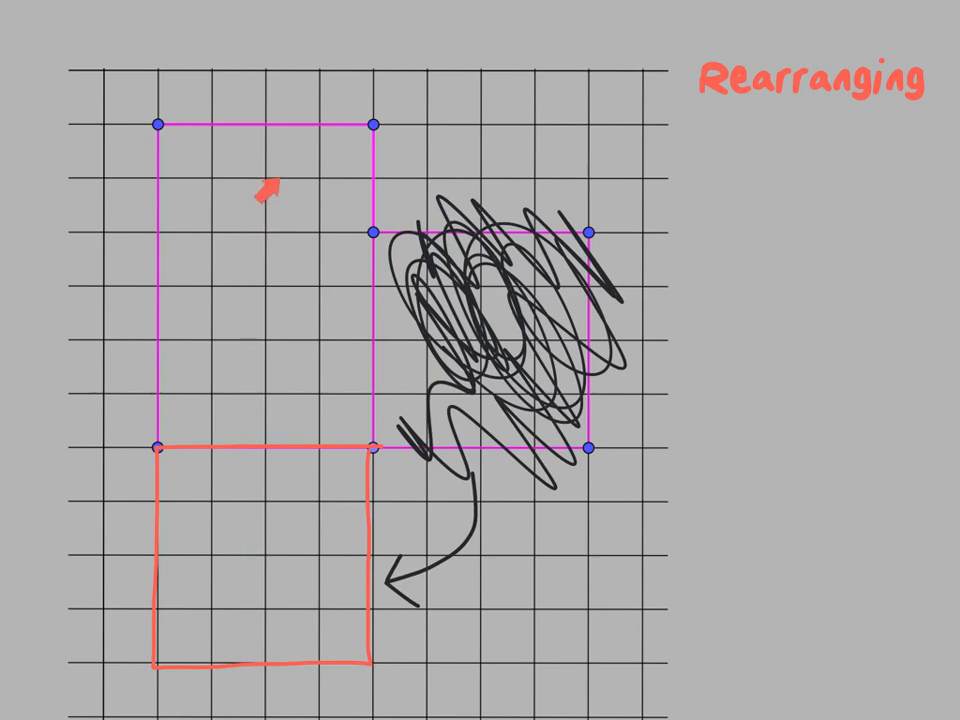
mouse_move(262, 420)
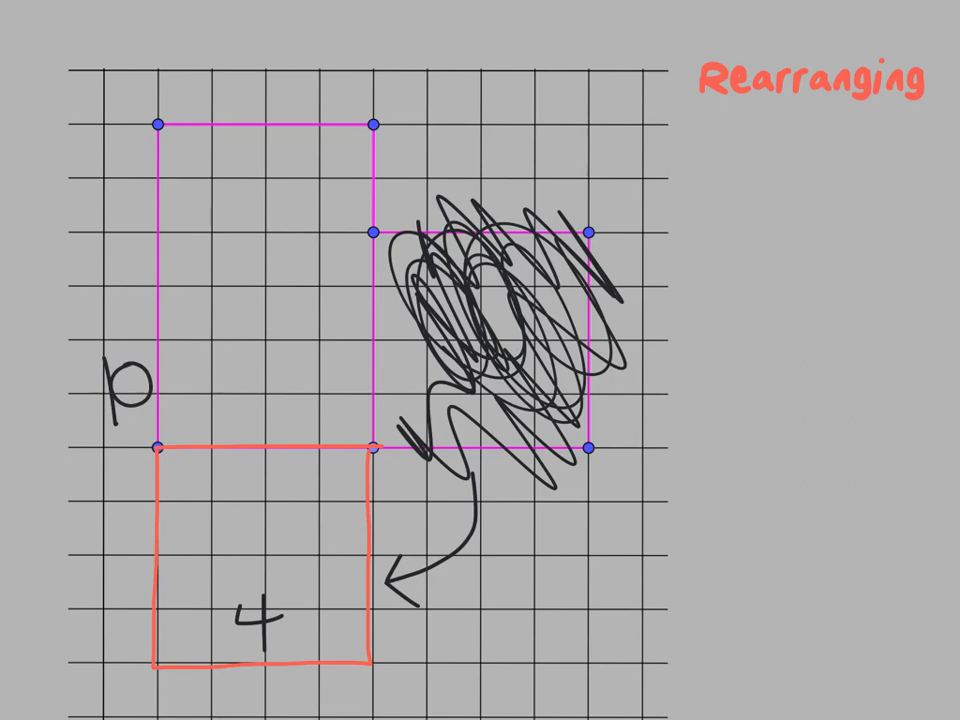
Write the working 4x10 = 40 and the note '40 square units' beside the rearranged rectangle
type("4x10")
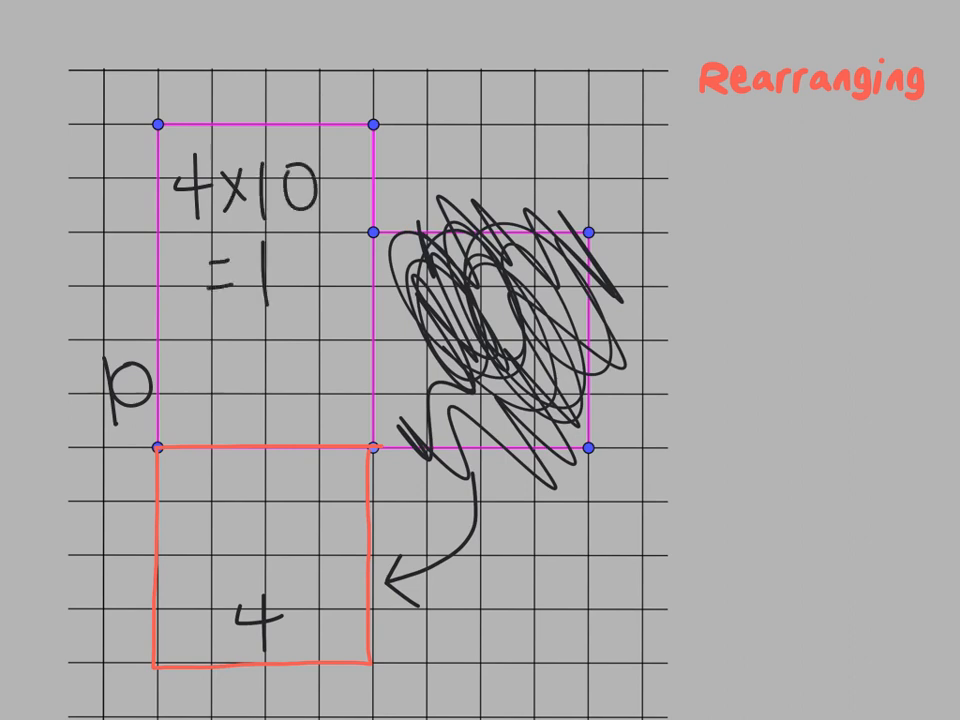
type("40")
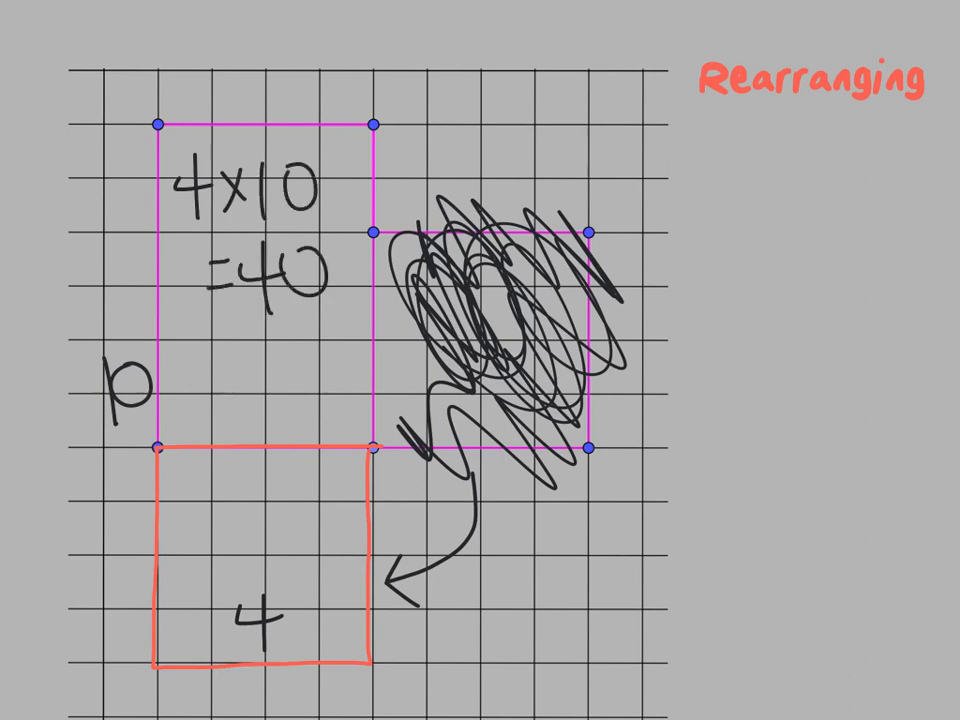
type("4)")
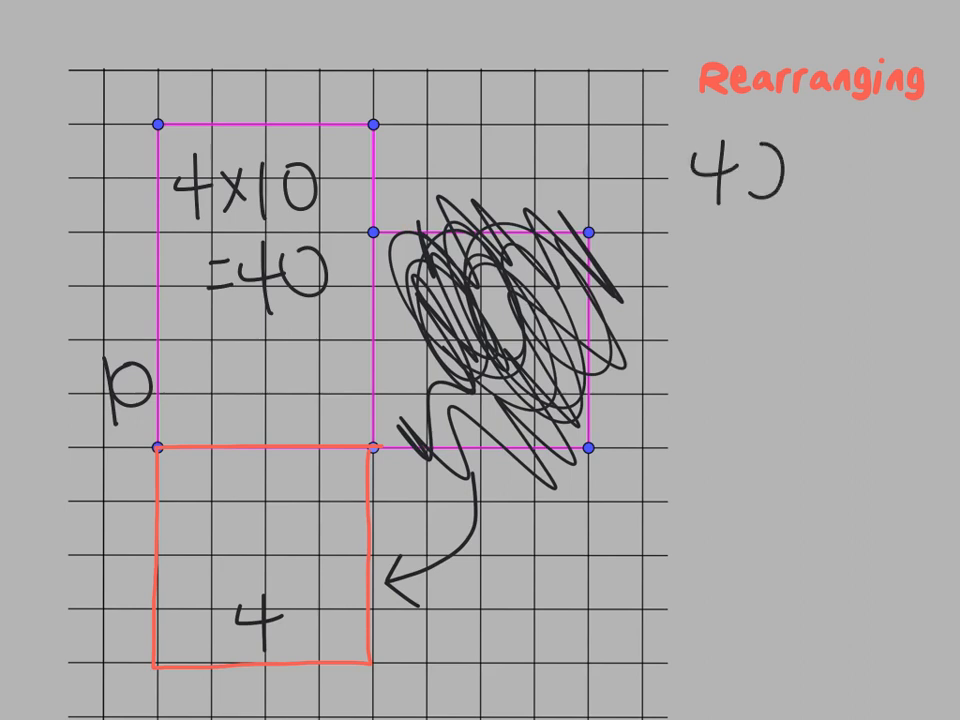
type("40 sq")
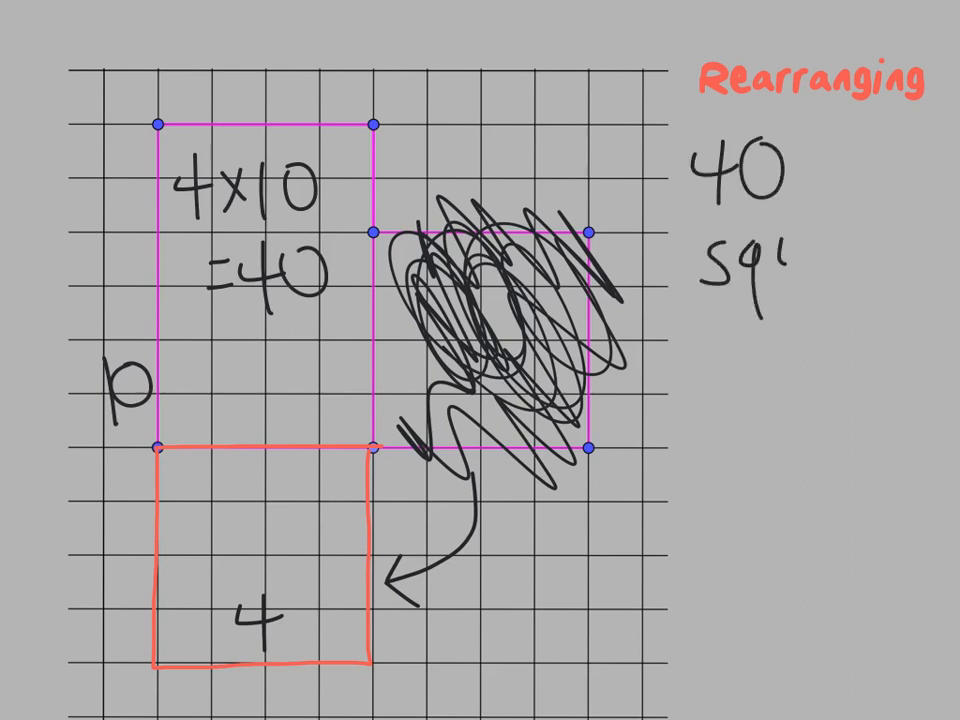
type("square")
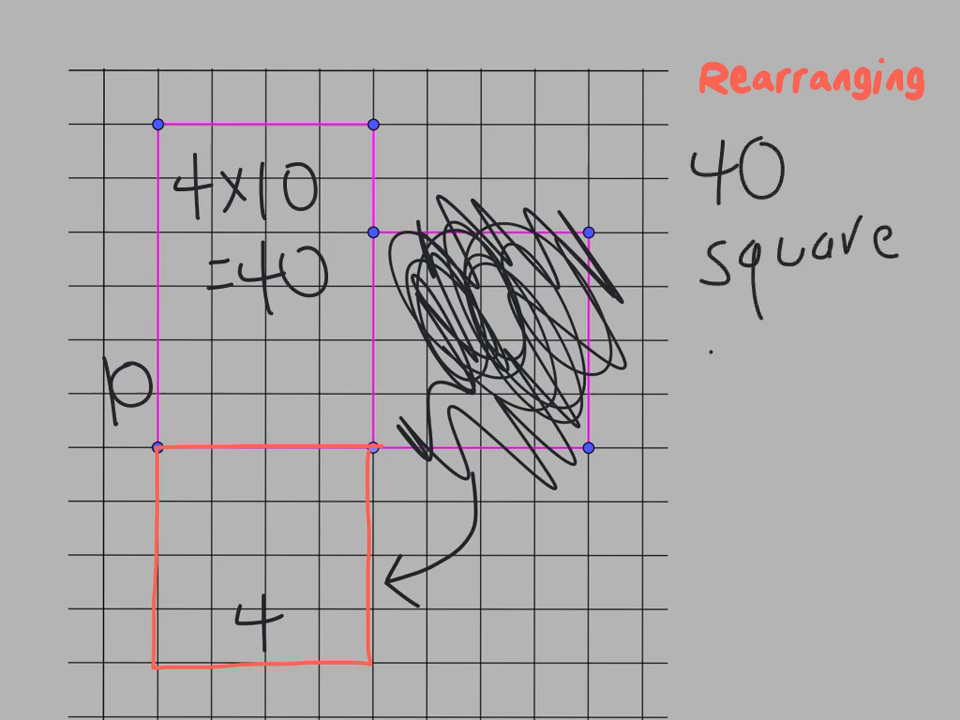